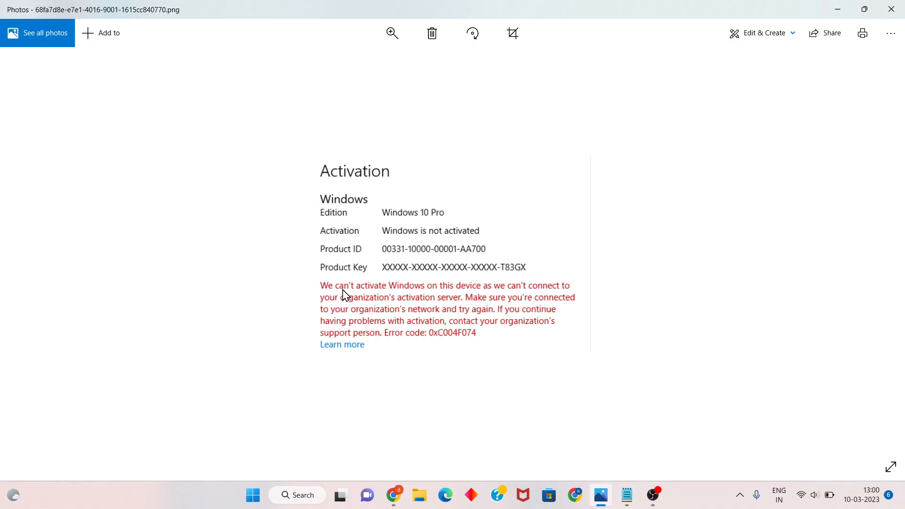
{"action": "mouse_move", "coordinate": [416, 298]}
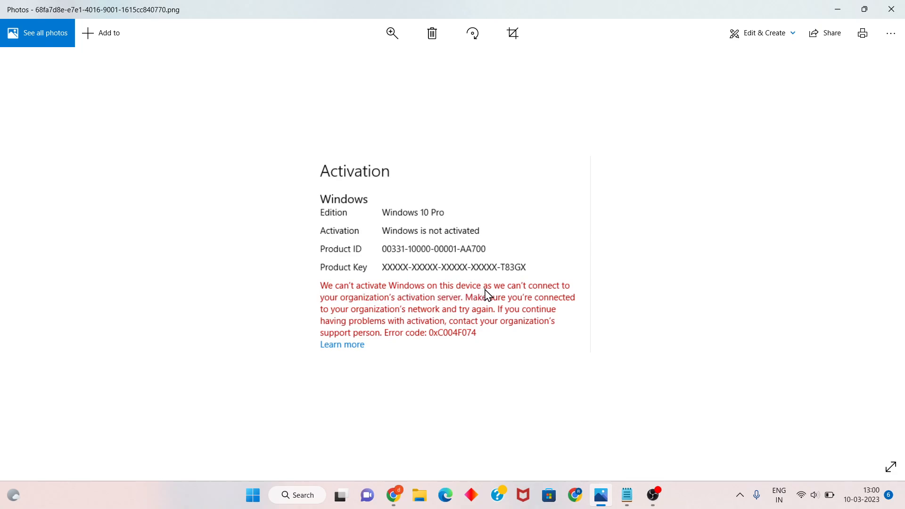
{"action": "mouse_move", "coordinate": [563, 296]}
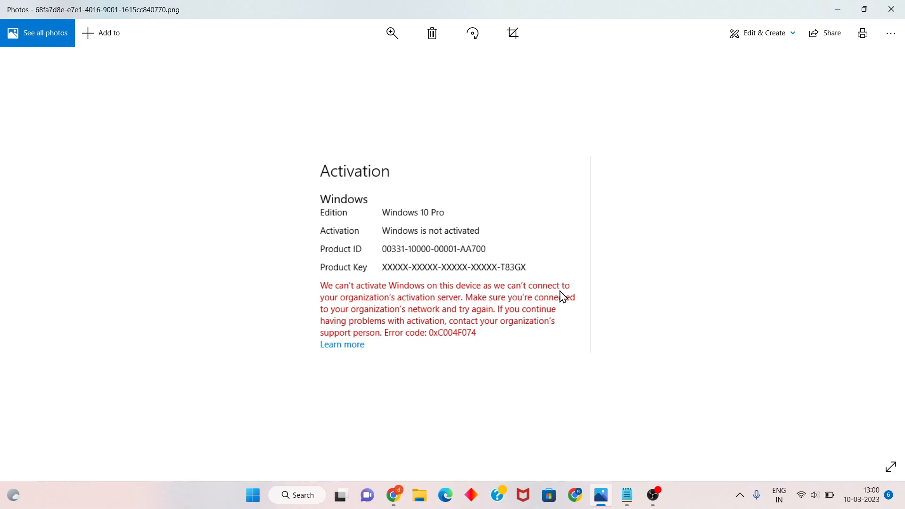
{"action": "mouse_move", "coordinate": [328, 316]}
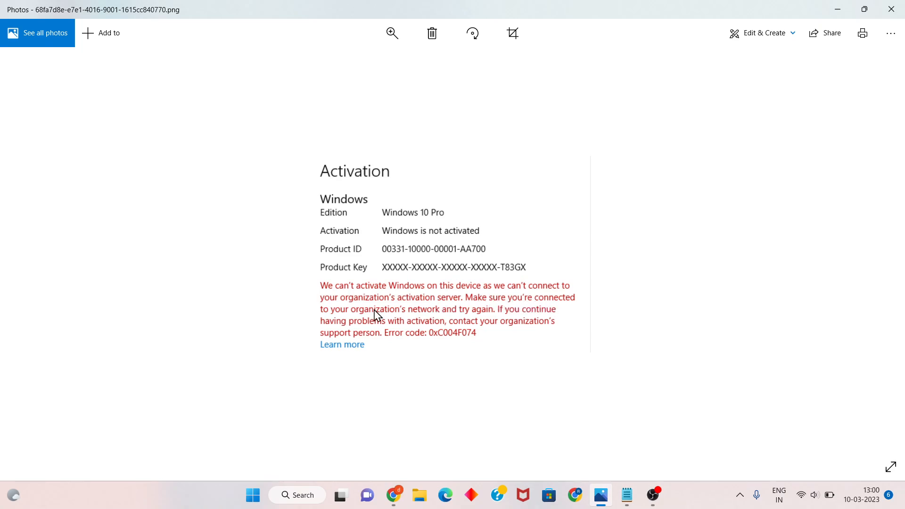
{"action": "mouse_move", "coordinate": [391, 316]}
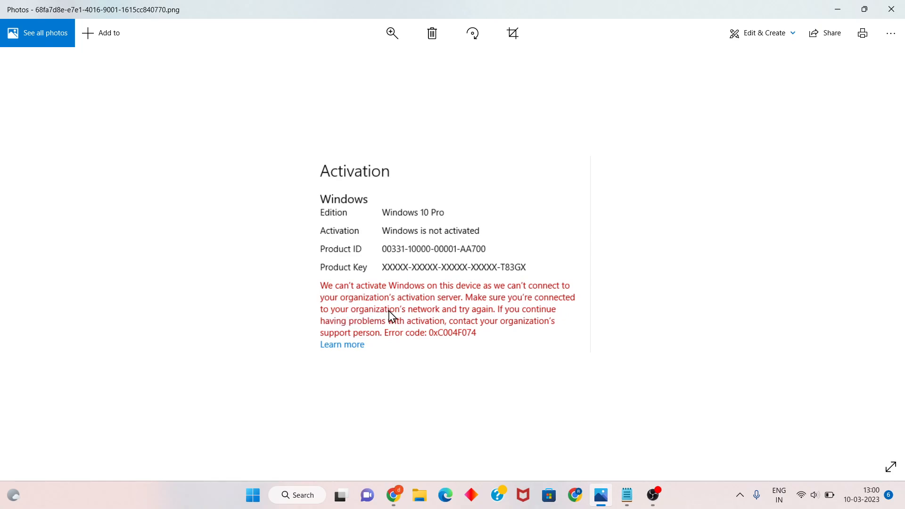
{"action": "mouse_move", "coordinate": [499, 320]}
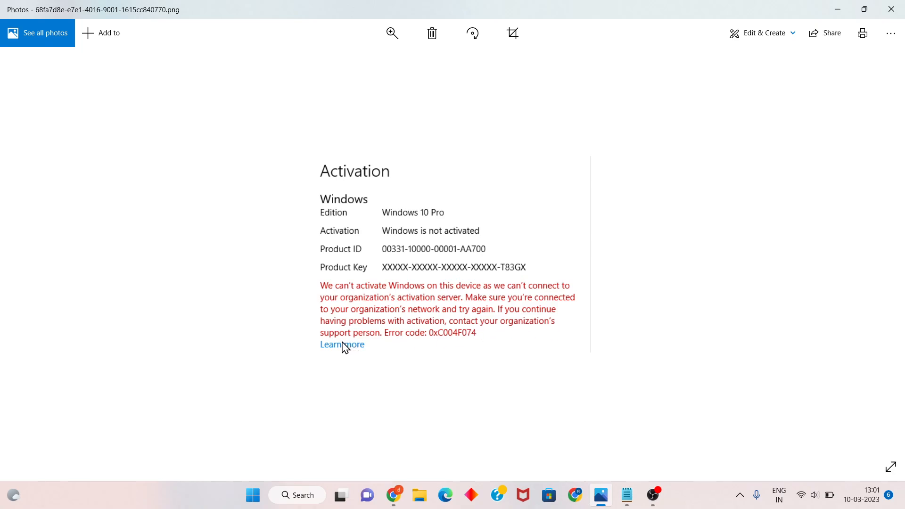
{"action": "mouse_move", "coordinate": [380, 339]}
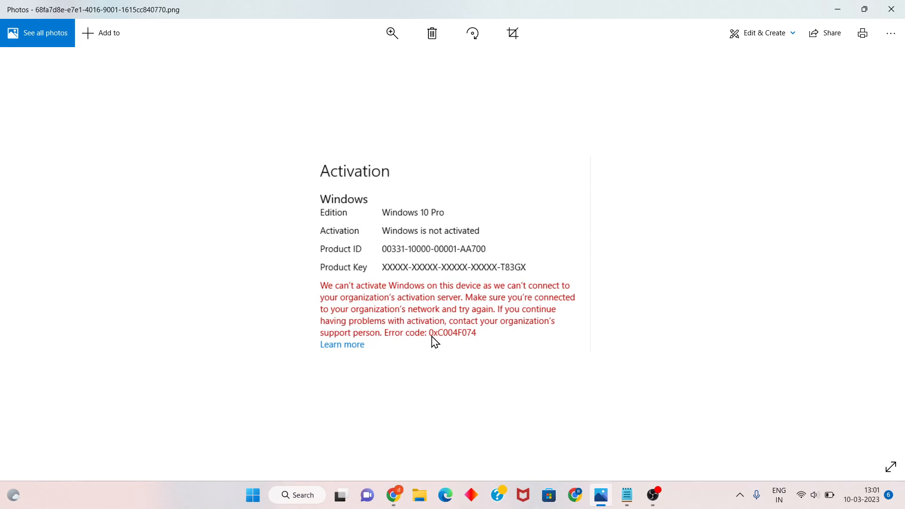
{"action": "mouse_move", "coordinate": [445, 343]}
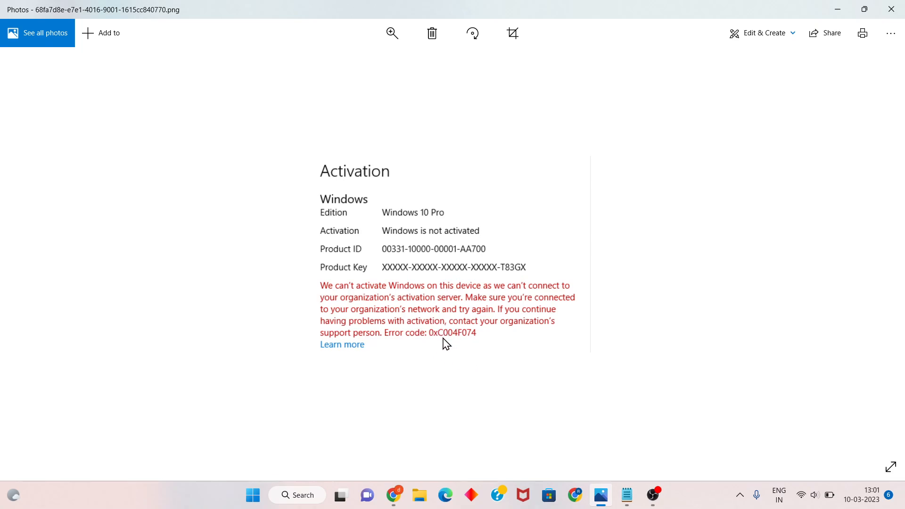
{"action": "mouse_move", "coordinate": [375, 390]}
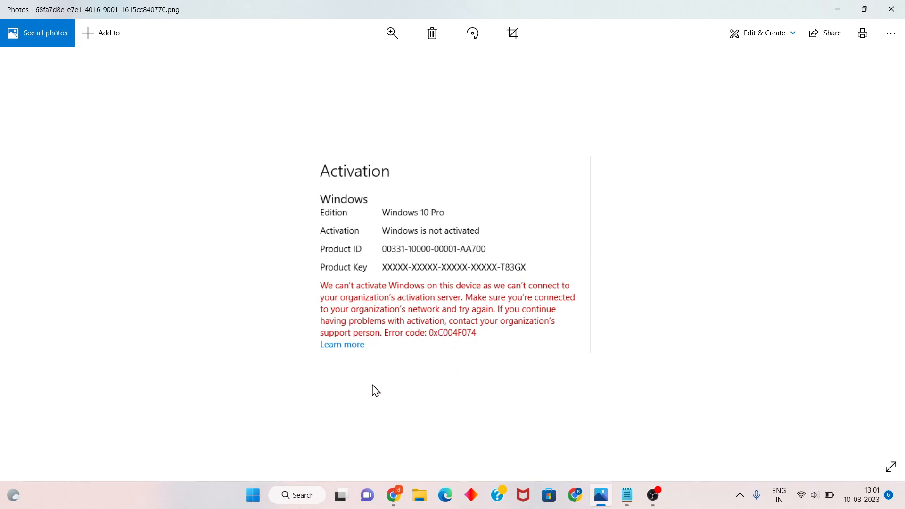
{"action": "mouse_move", "coordinate": [408, 299]}
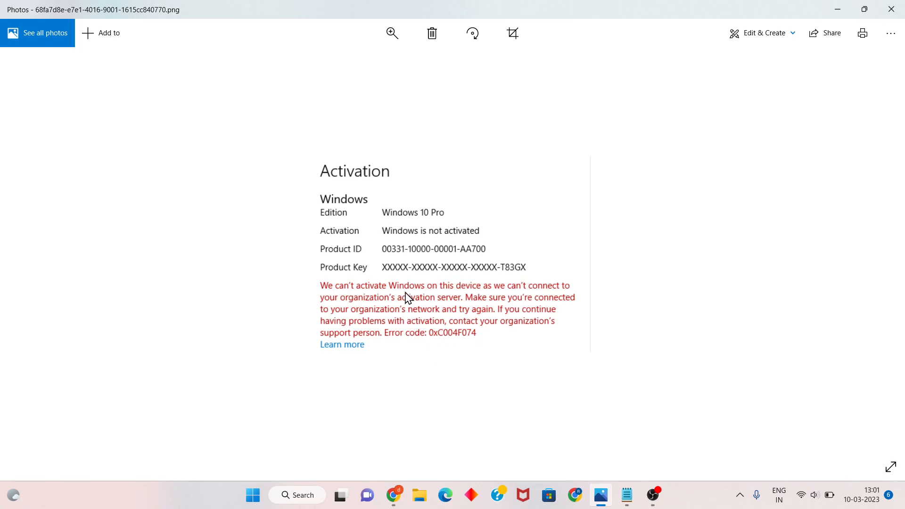
{"action": "mouse_move", "coordinate": [841, 5]}
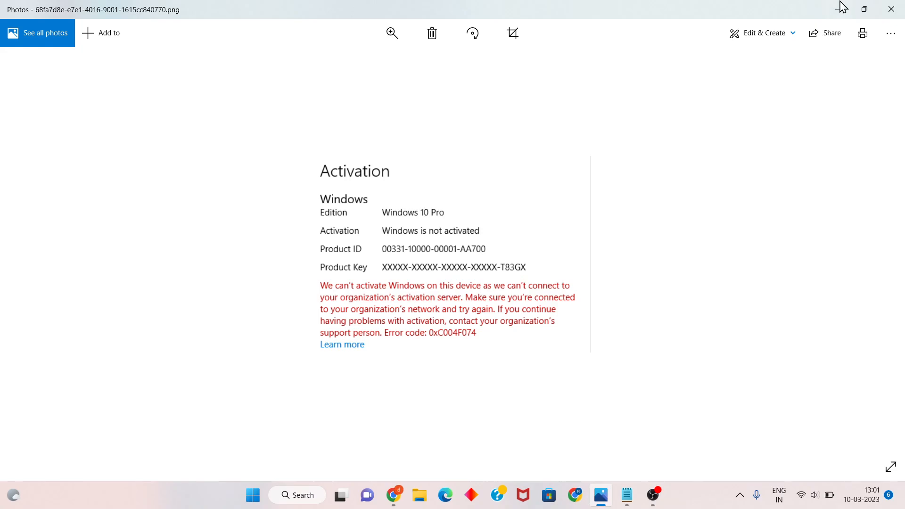
- Minimize Photos, search for cmd, and launch Command Prompt as administrator
{"action": "left_click", "coordinate": [890, 10]}
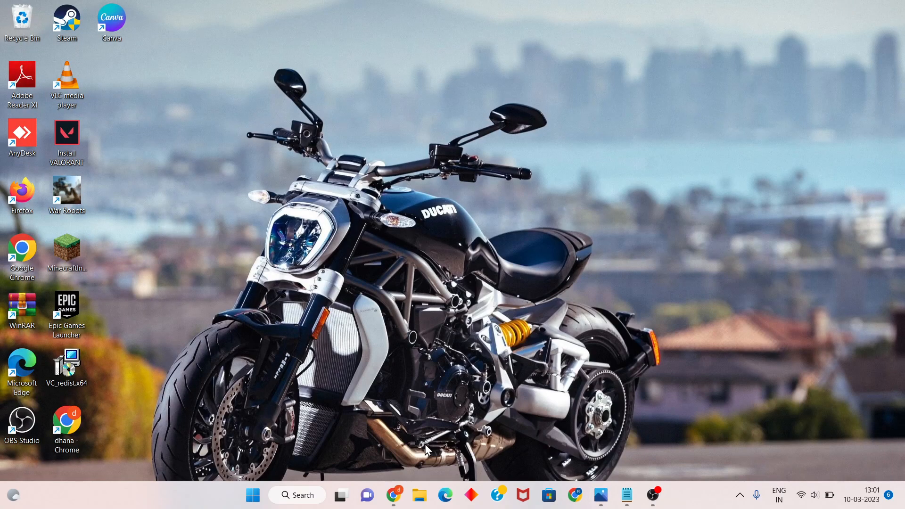
{"action": "left_click", "coordinate": [297, 495]}
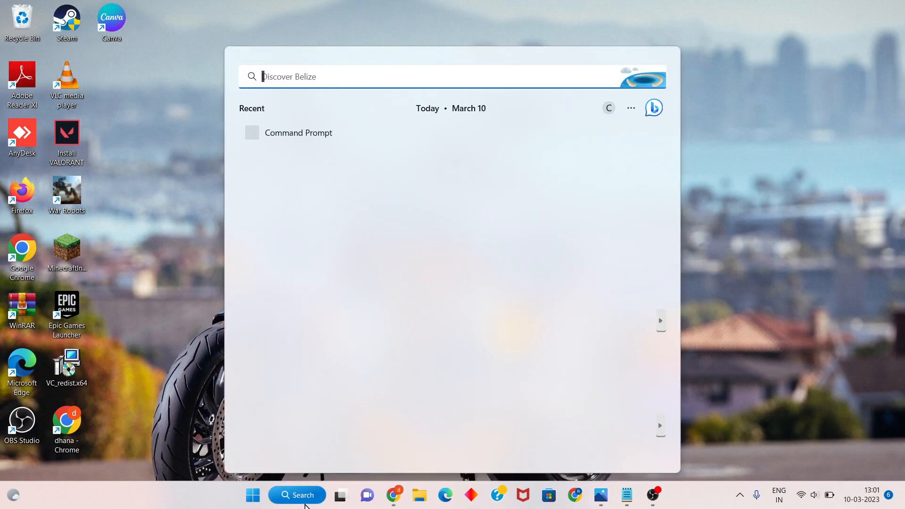
{"action": "type", "text": "cmd"}
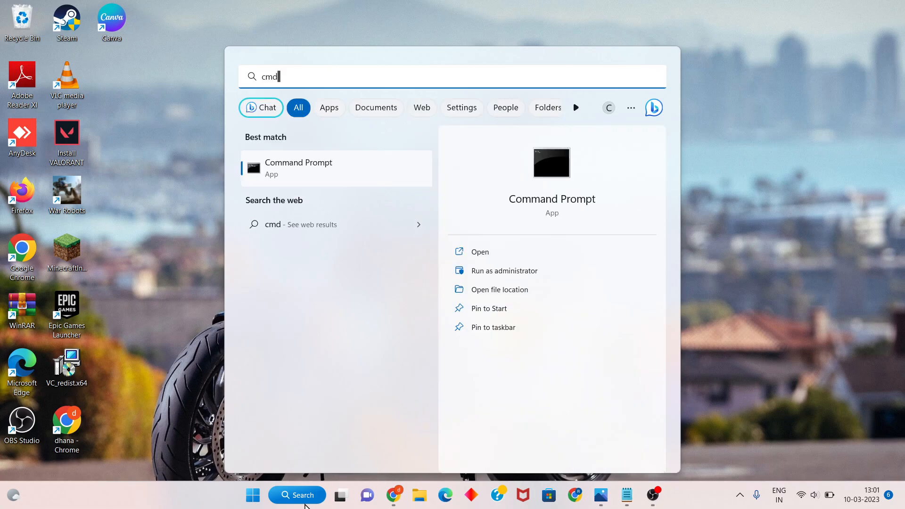
{"action": "mouse_move", "coordinate": [514, 270]}
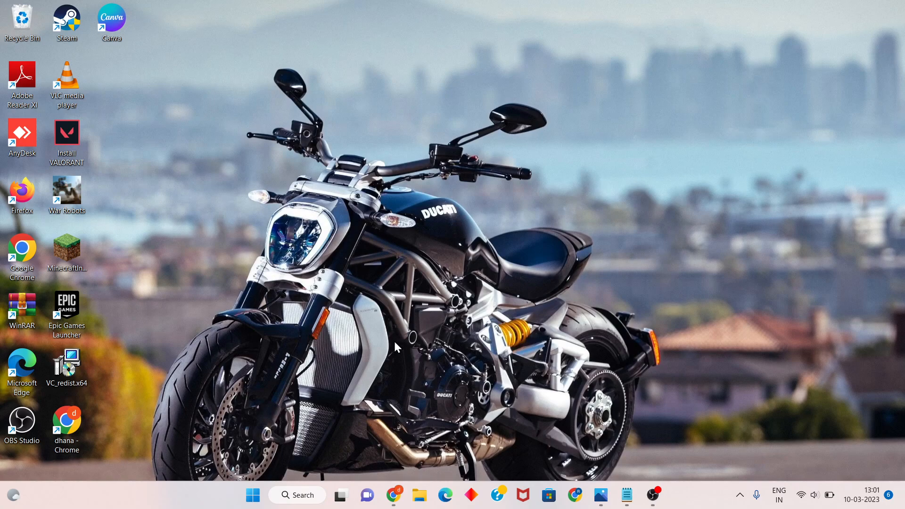
{"action": "left_click", "coordinate": [664, 495]}
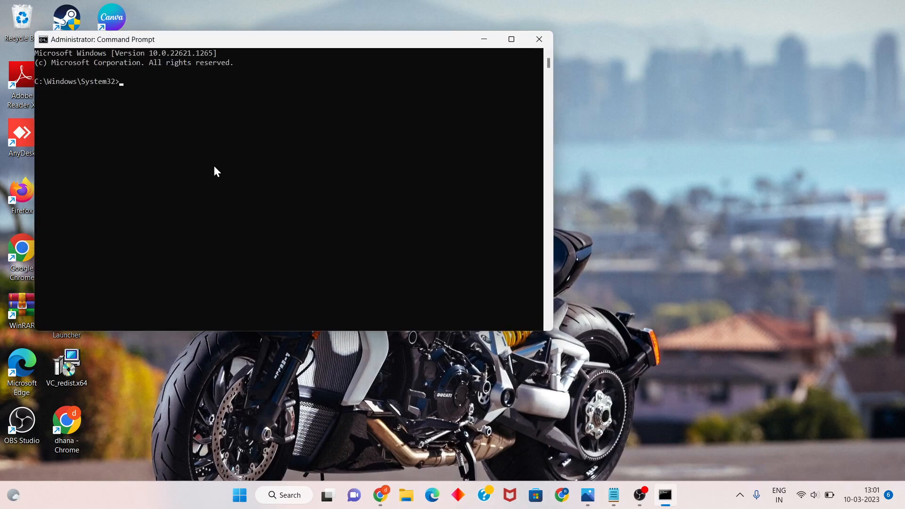
- Run slmgr.vbs /dlv and close the licensing report showing status Licensed
{"action": "type", "text": "slm"}
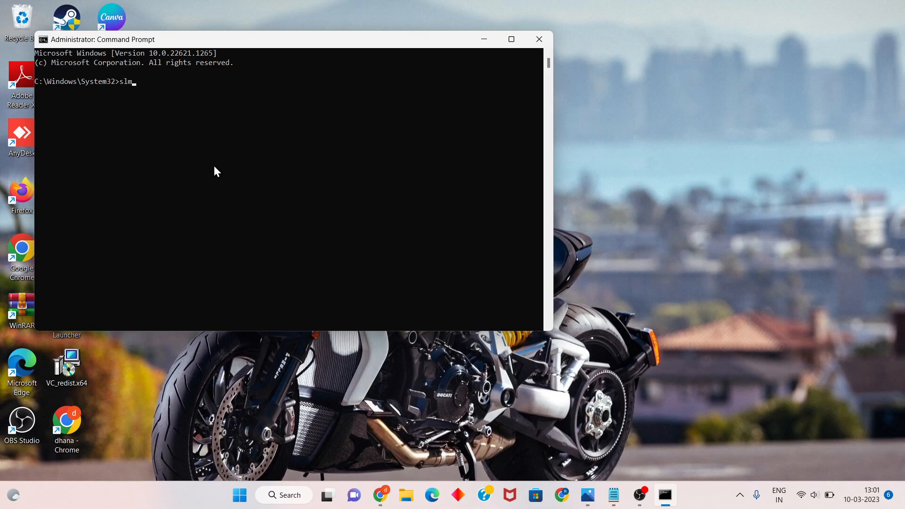
{"action": "type", "text": "gr."}
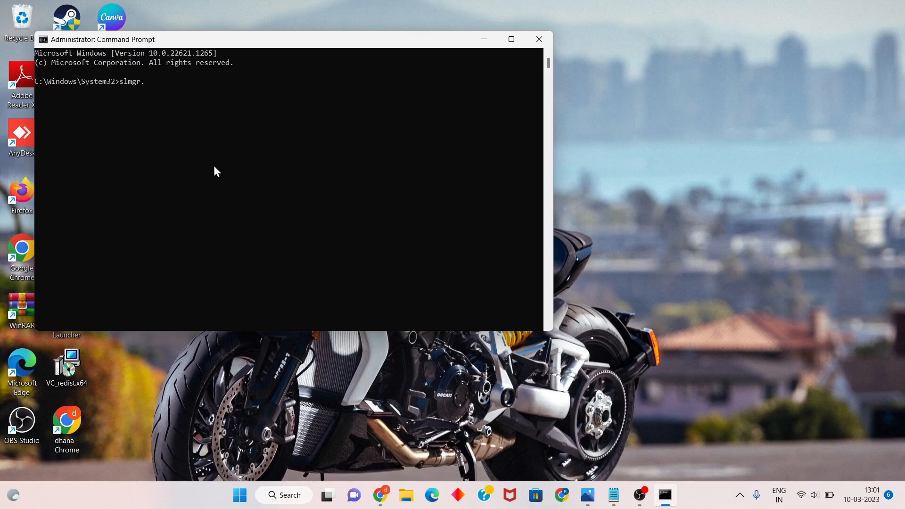
{"action": "type", "text": "v"}
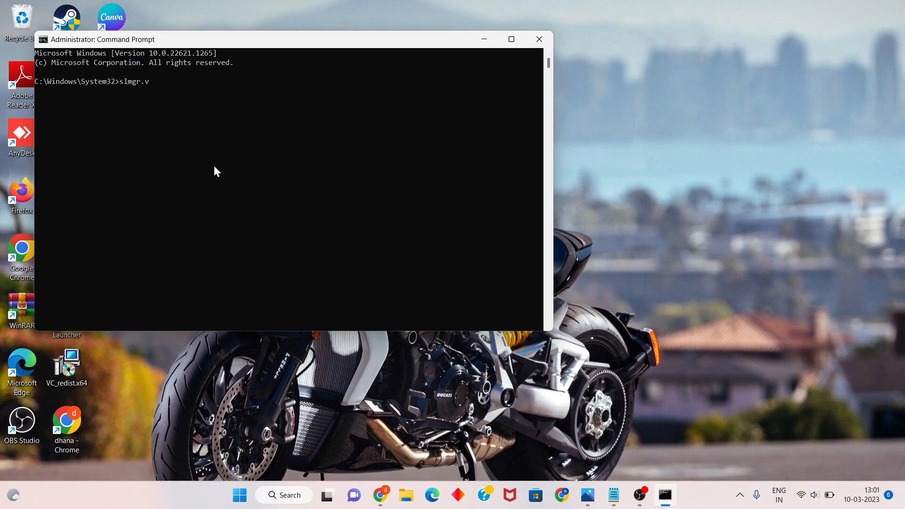
{"action": "type", "text": "bs /"}
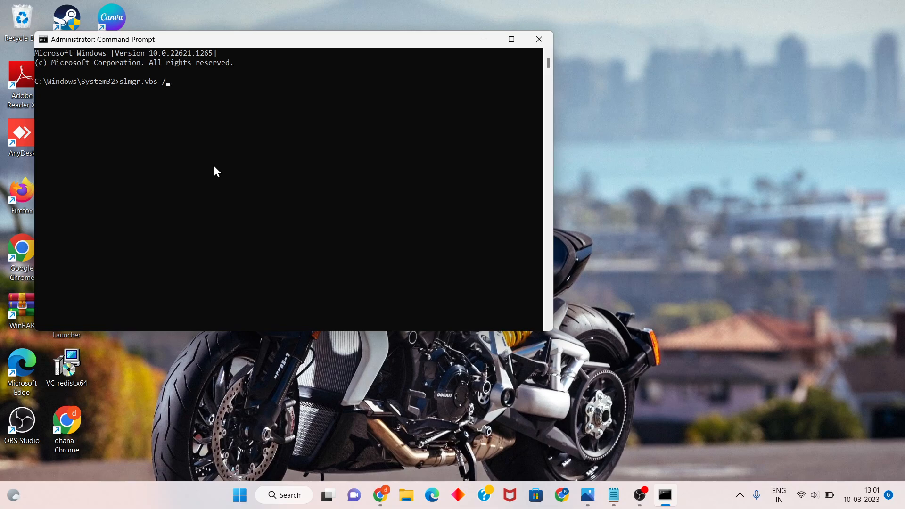
{"action": "type", "text": "dlv"}
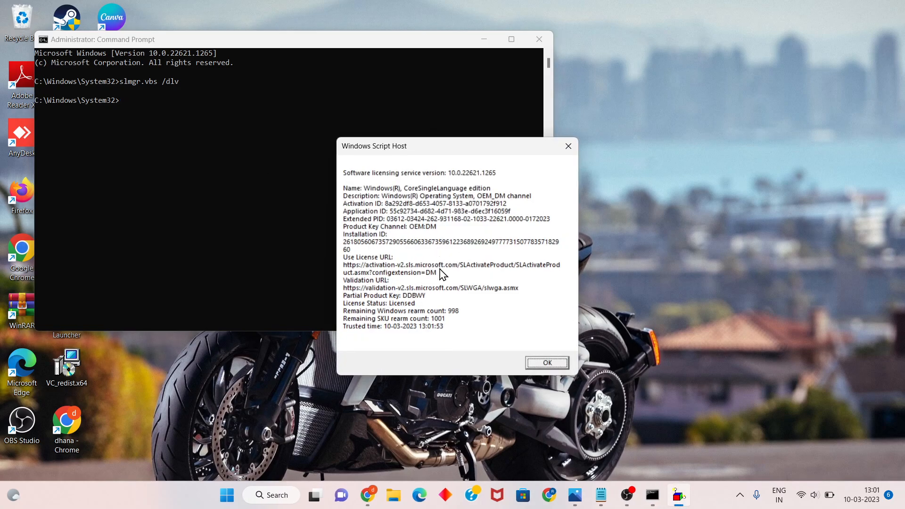
{"action": "mouse_move", "coordinate": [513, 345]}
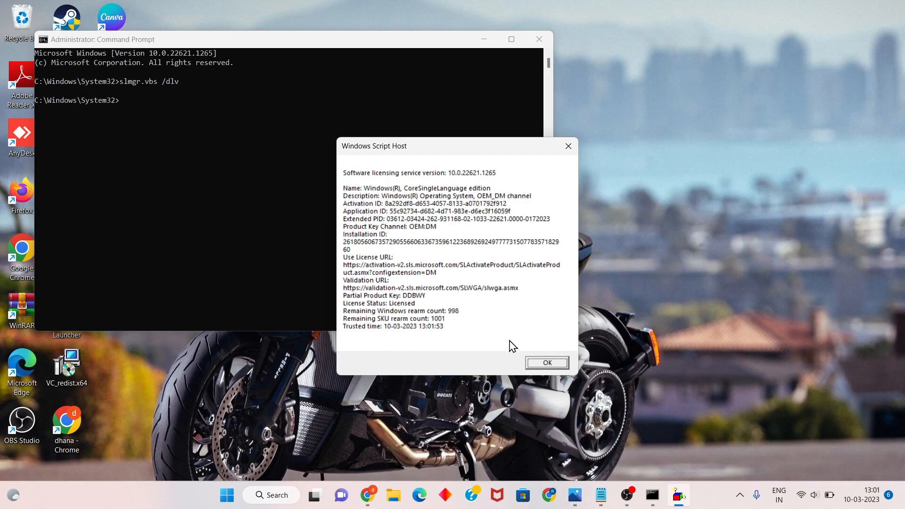
{"action": "left_click", "coordinate": [546, 362]}
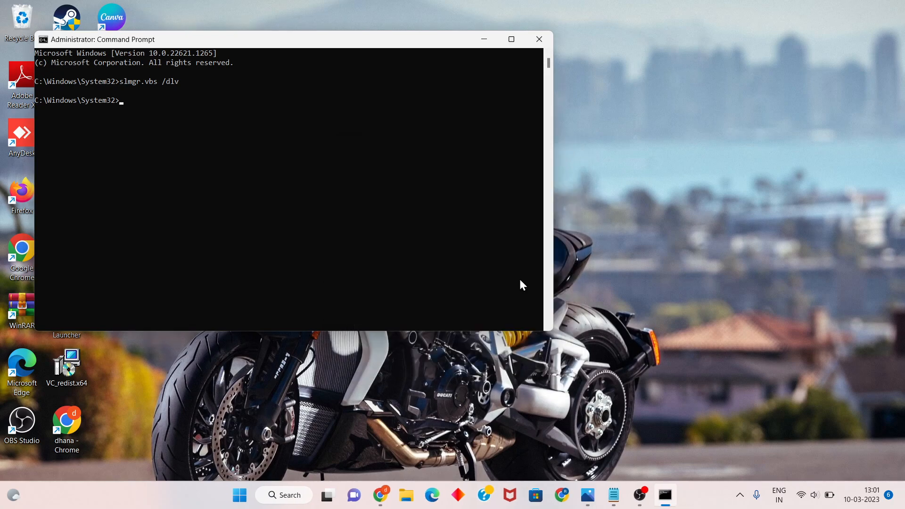
- Close Command Prompt and launch Registry Editor by searching 'registry editor'
{"action": "left_click", "coordinate": [538, 39]}
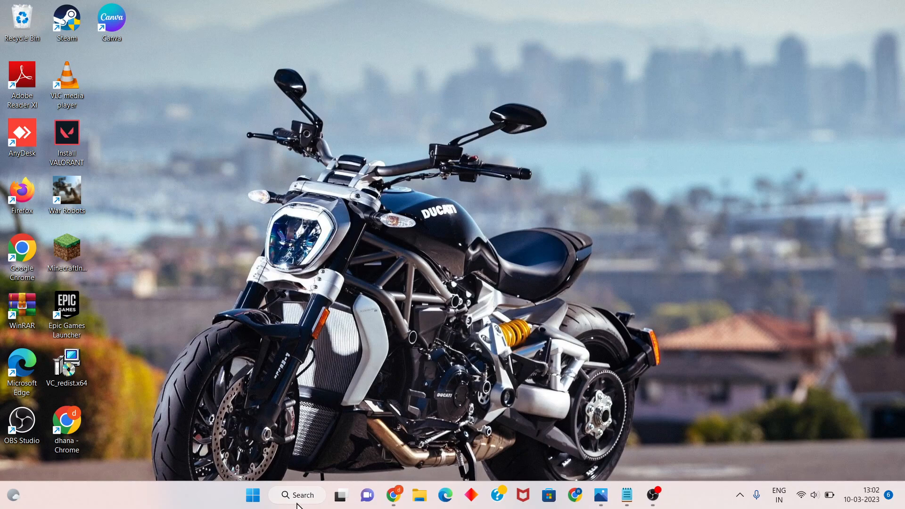
{"action": "left_click", "coordinate": [298, 495]}
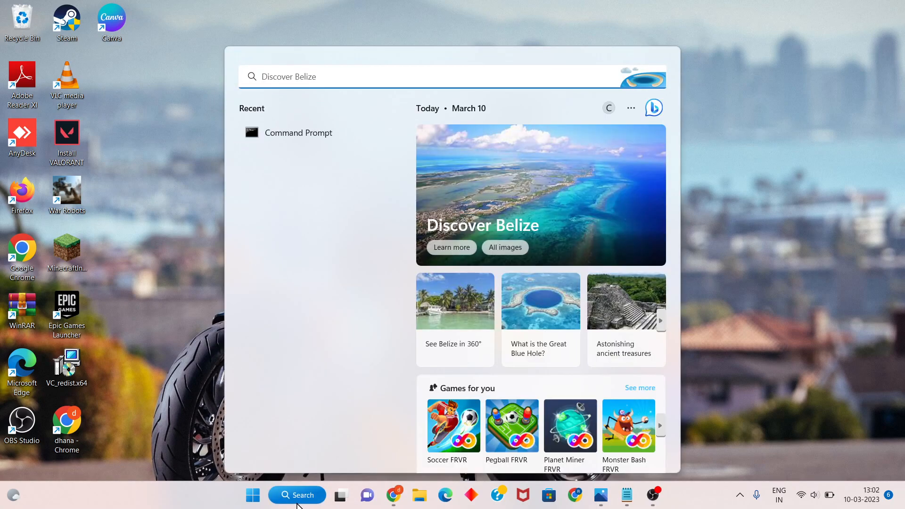
{"action": "type", "text": "registry editor"}
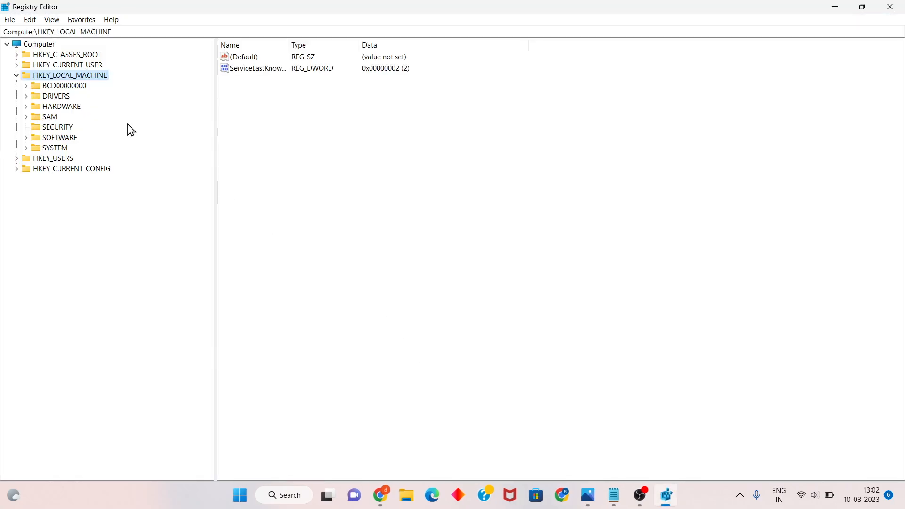
- Re-expand HKEY_LOCAL_MACHINE and scroll through SOFTWARE\Microsoft to the Windows NT entries
{"action": "left_click", "coordinate": [16, 75]}
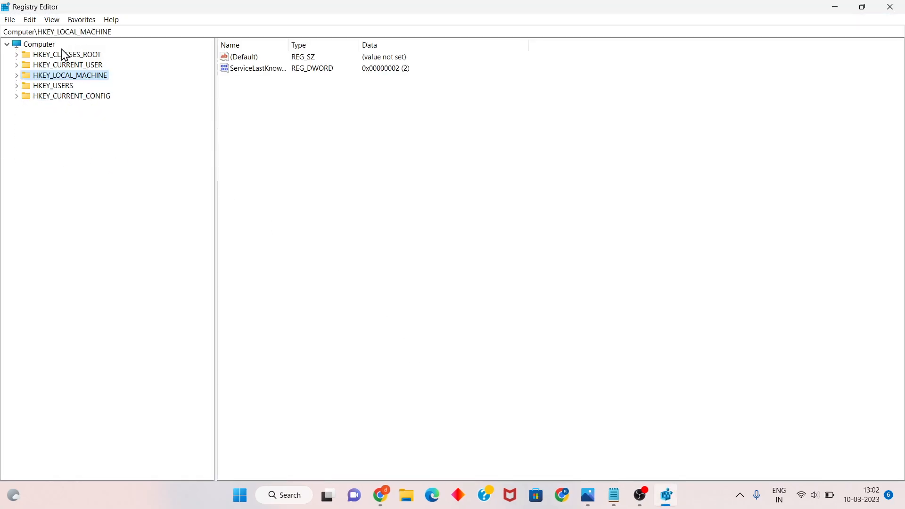
{"action": "mouse_move", "coordinate": [66, 82]}
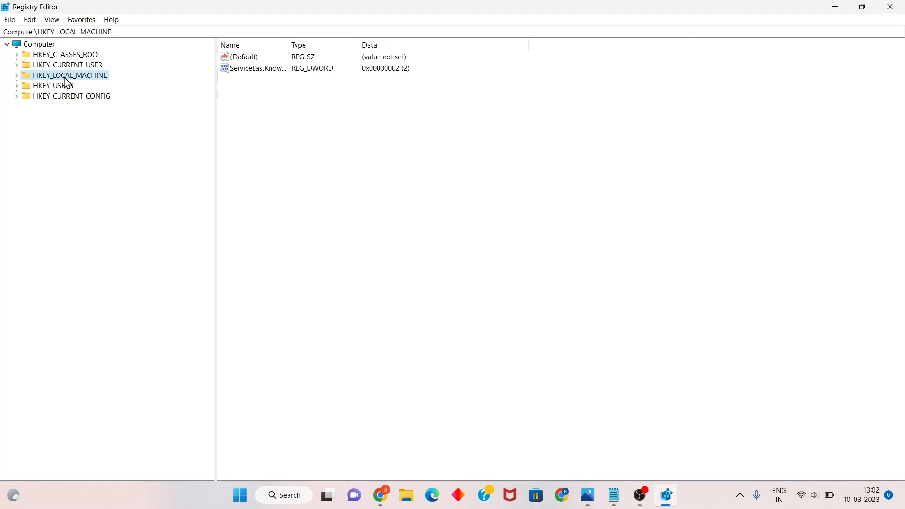
{"action": "mouse_move", "coordinate": [74, 82]}
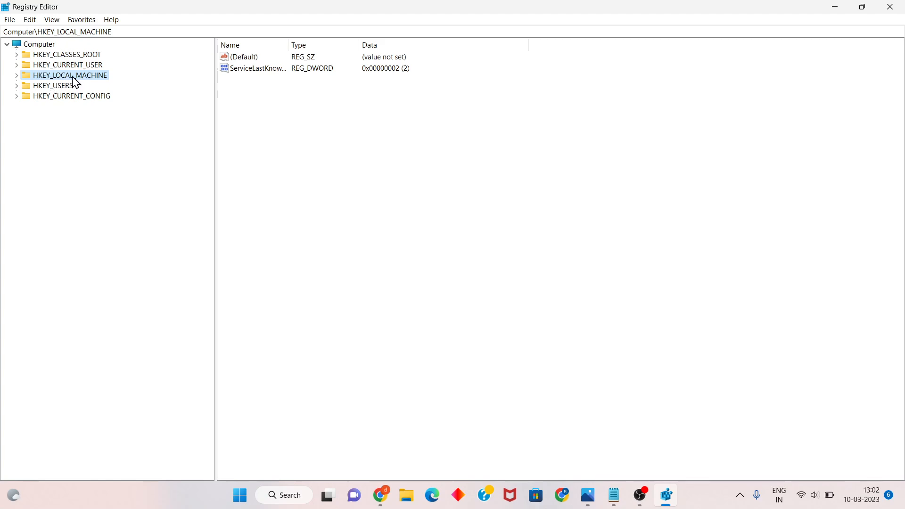
{"action": "left_click", "coordinate": [17, 75]}
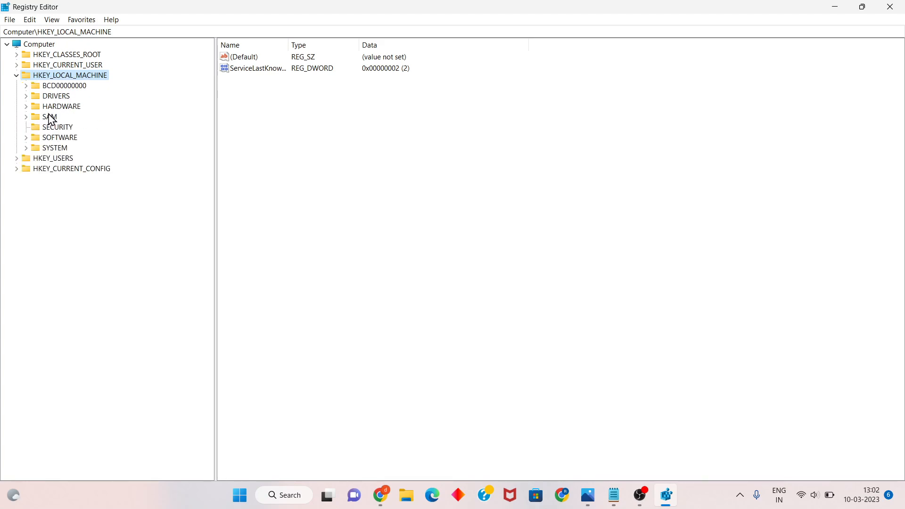
{"action": "mouse_move", "coordinate": [62, 144]}
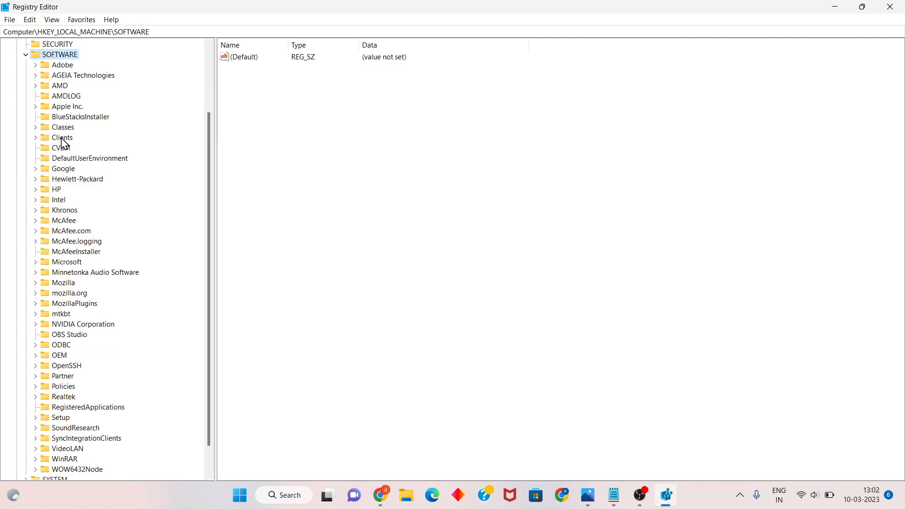
{"action": "scroll", "scroll_direction": "down", "scroll_amount": 3}
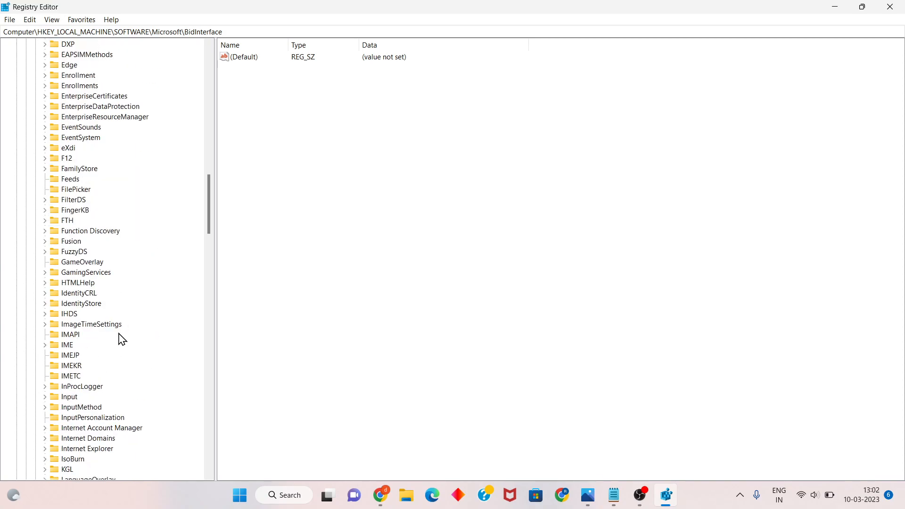
{"action": "scroll", "scroll_direction": "down", "scroll_amount": 3}
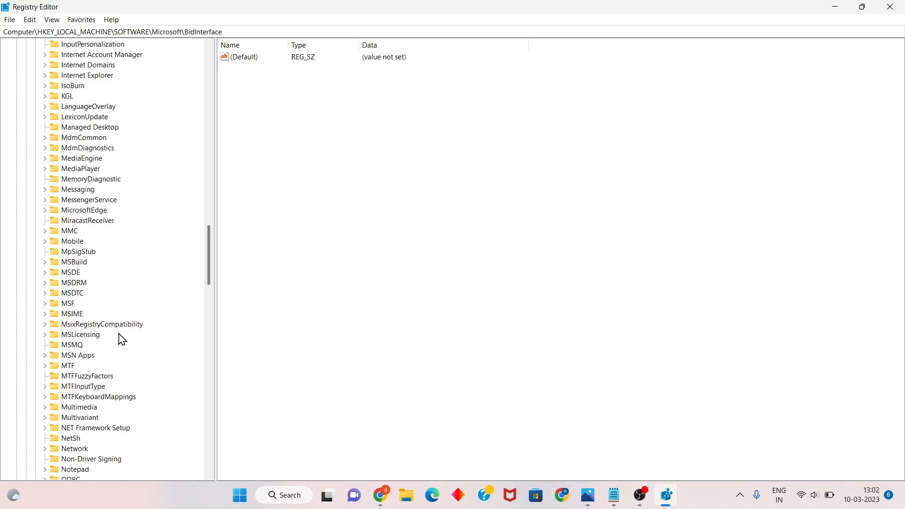
{"action": "scroll", "scroll_direction": "down", "scroll_amount": 3}
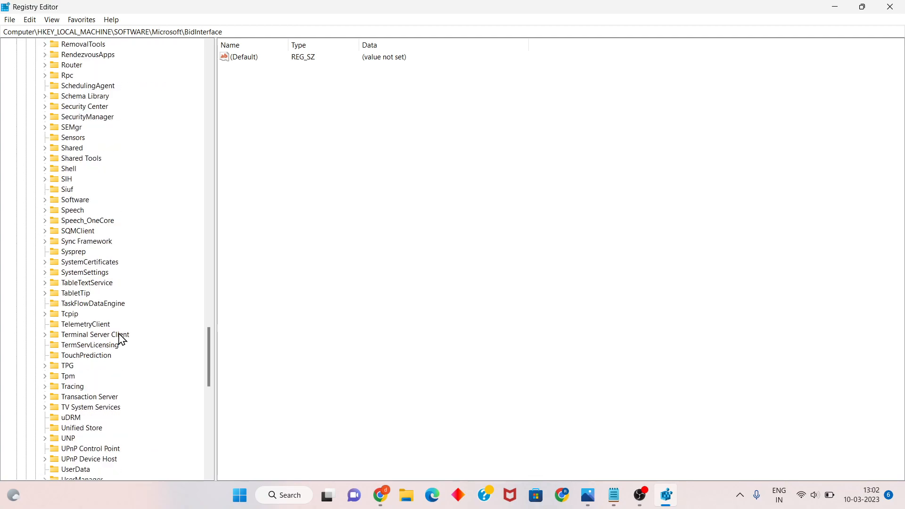
{"action": "scroll", "scroll_direction": "down", "scroll_amount": 3}
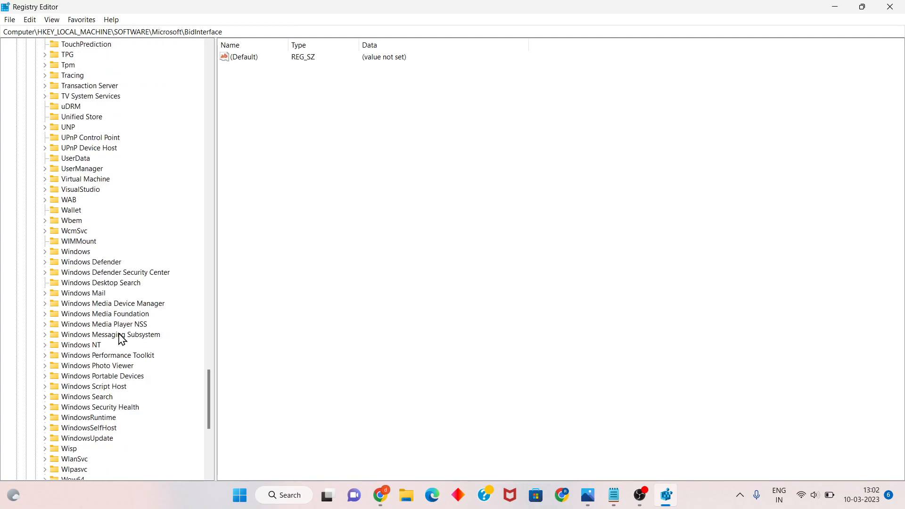
{"action": "mouse_move", "coordinate": [79, 352]}
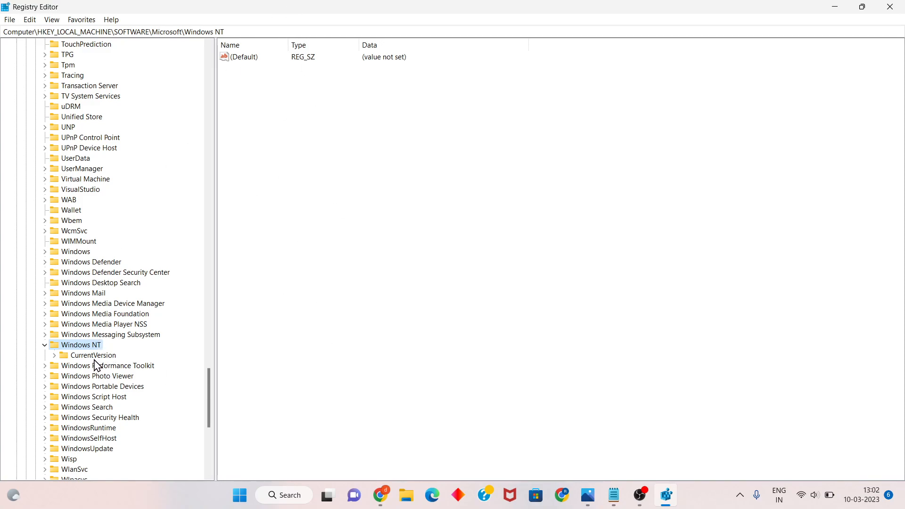
{"action": "mouse_move", "coordinate": [401, 402]}
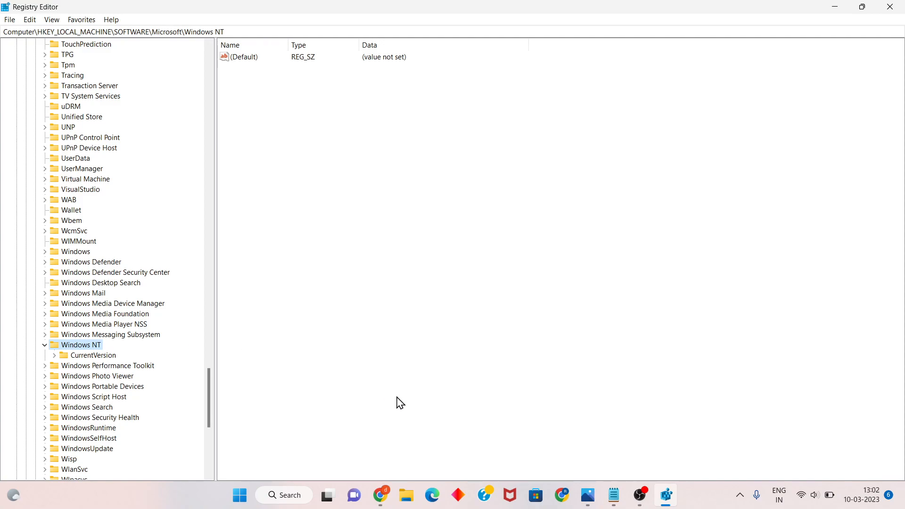
{"action": "mouse_move", "coordinate": [420, 475]}
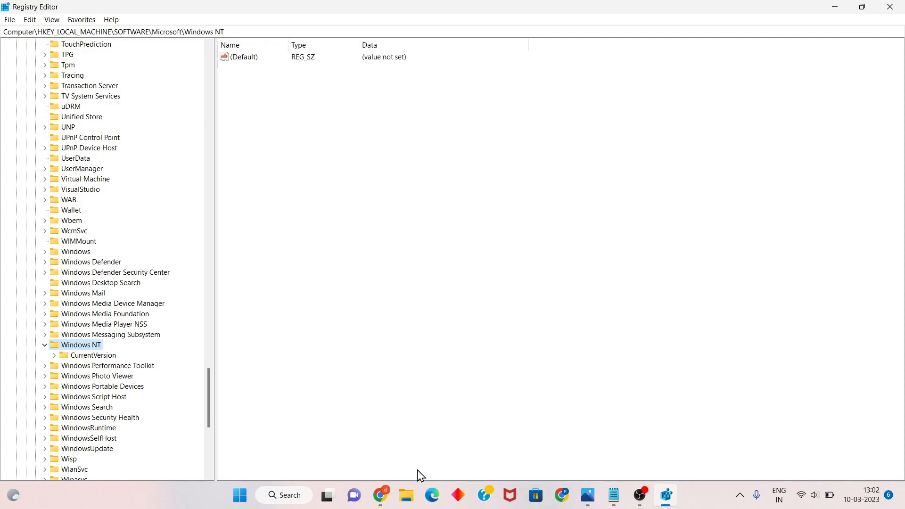
{"action": "mouse_move", "coordinate": [277, 408]}
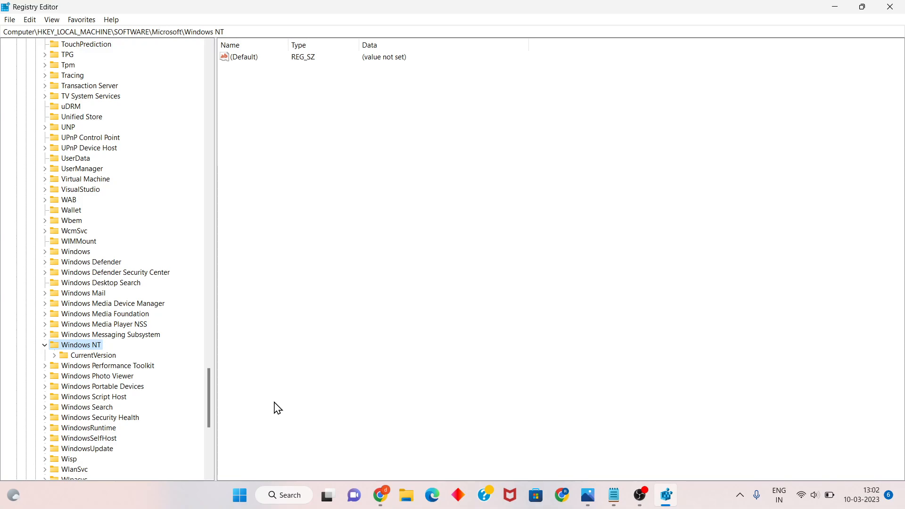
{"action": "mouse_move", "coordinate": [139, 359]}
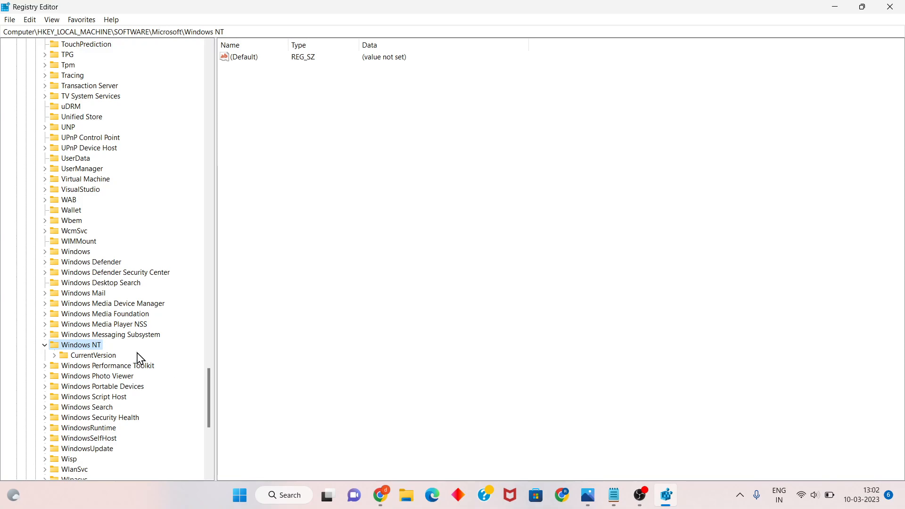
{"action": "left_click", "coordinate": [96, 355]}
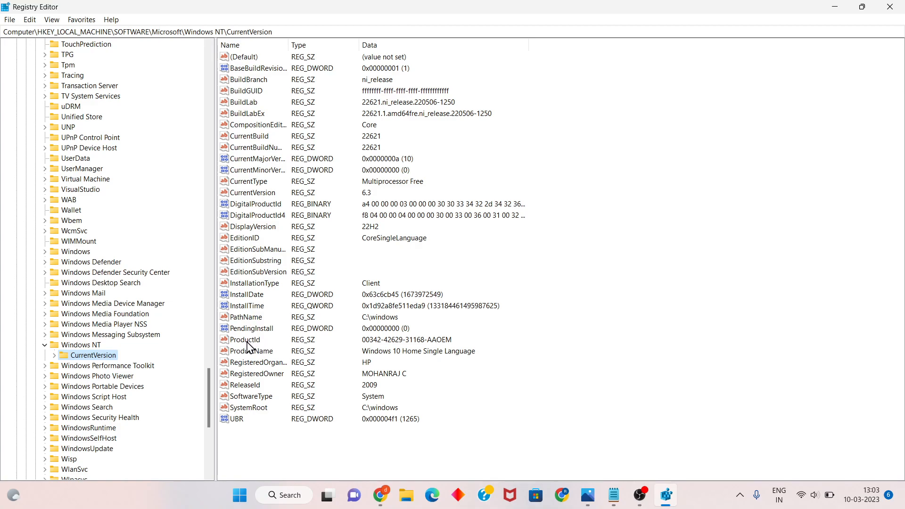
{"action": "left_click", "coordinate": [244, 57]}
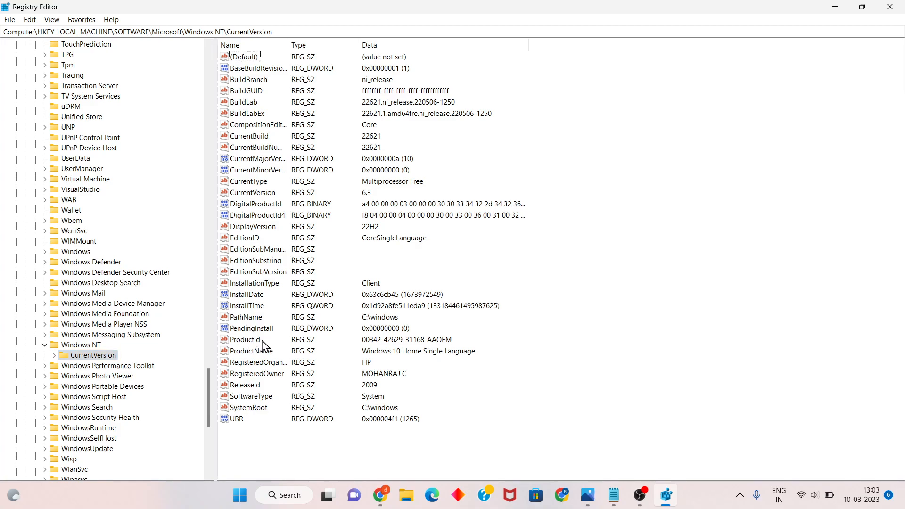
{"action": "double_click", "coordinate": [245, 340]}
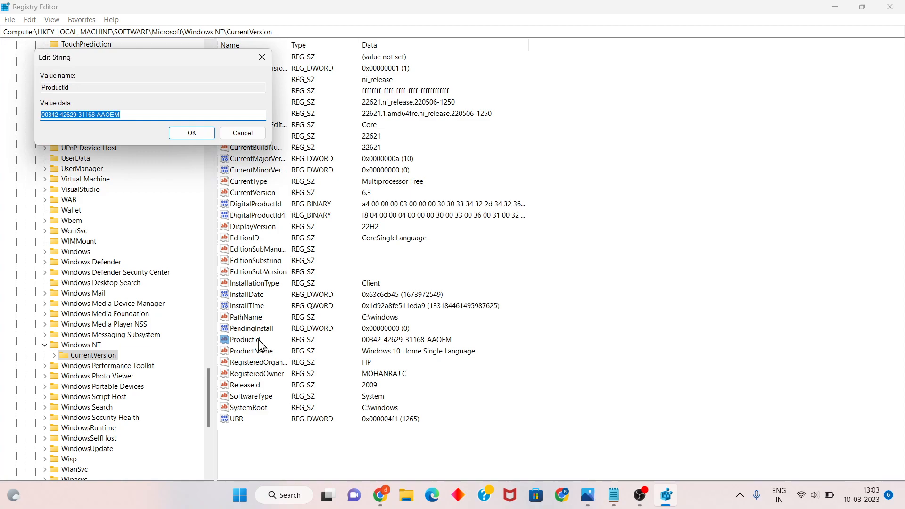
{"action": "mouse_move", "coordinate": [136, 127]}
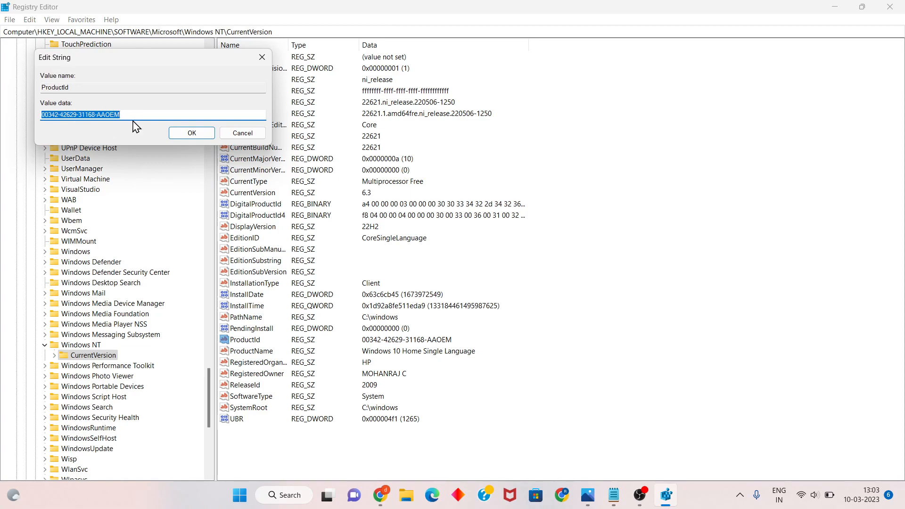
{"action": "mouse_move", "coordinate": [192, 133]}
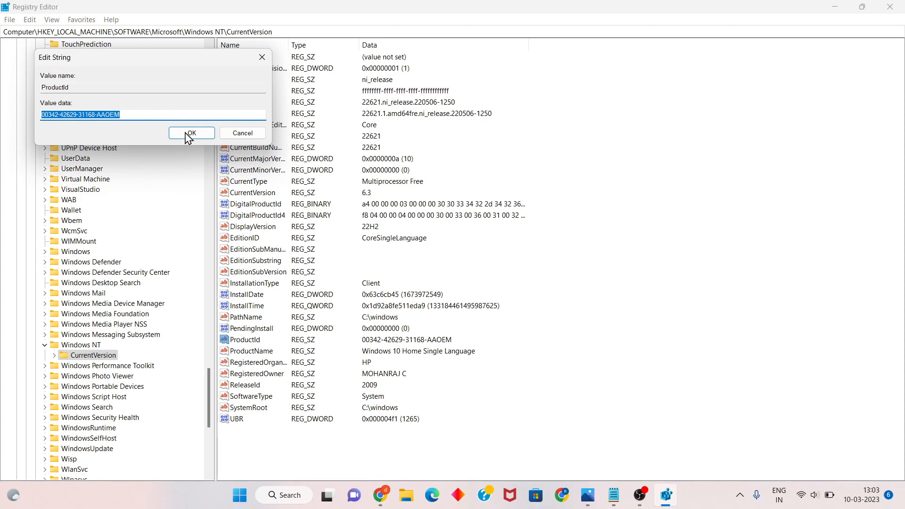
{"action": "left_click", "coordinate": [191, 133]}
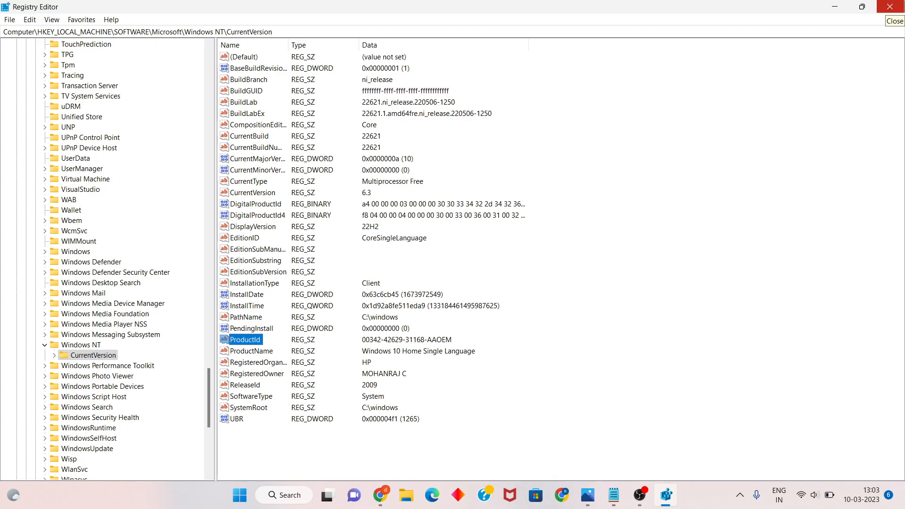
- Close Registry Editor, open Settings, and scroll the System page to Activation
{"action": "left_click", "coordinate": [895, 21]}
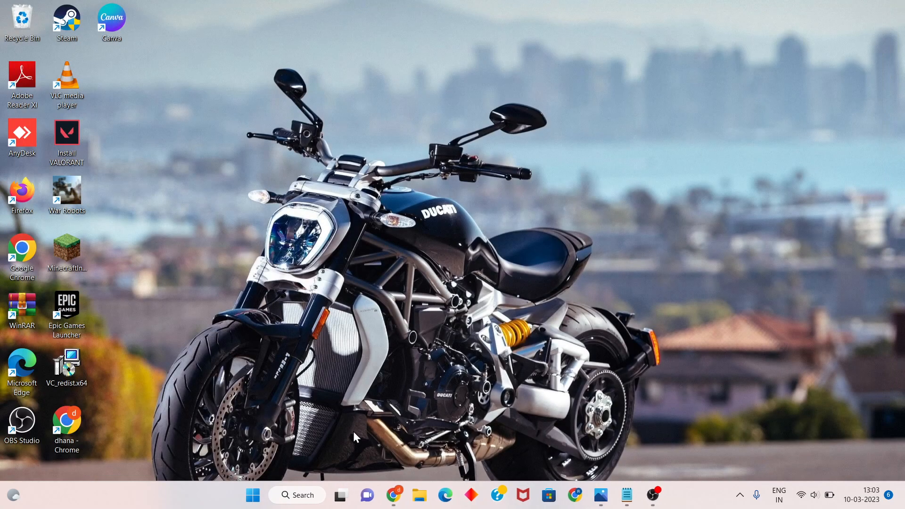
{"action": "left_click", "coordinate": [297, 495]}
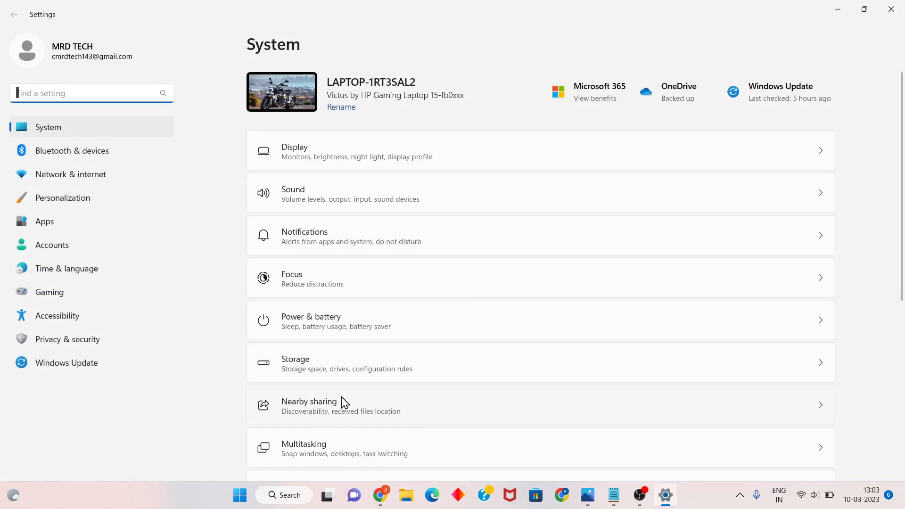
{"action": "scroll", "scroll_direction": "down", "scroll_amount": 3}
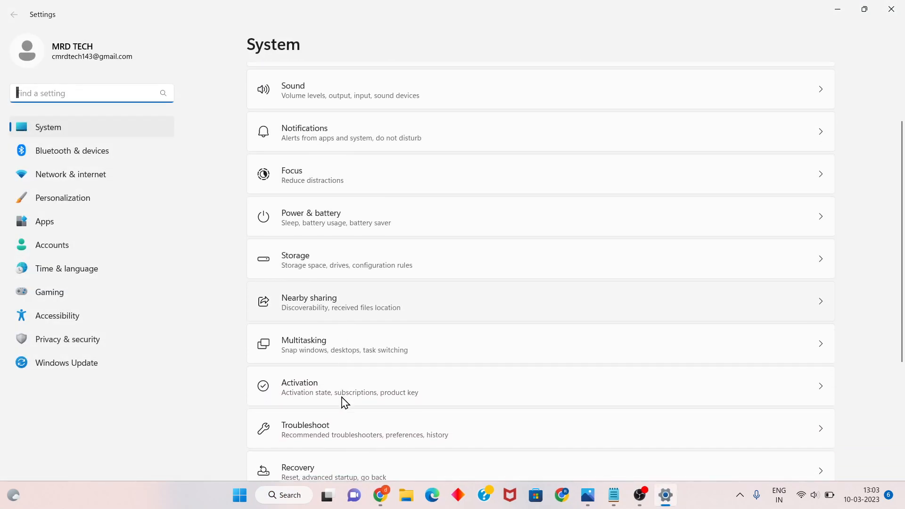
{"action": "scroll", "scroll_direction": "down", "scroll_amount": 3}
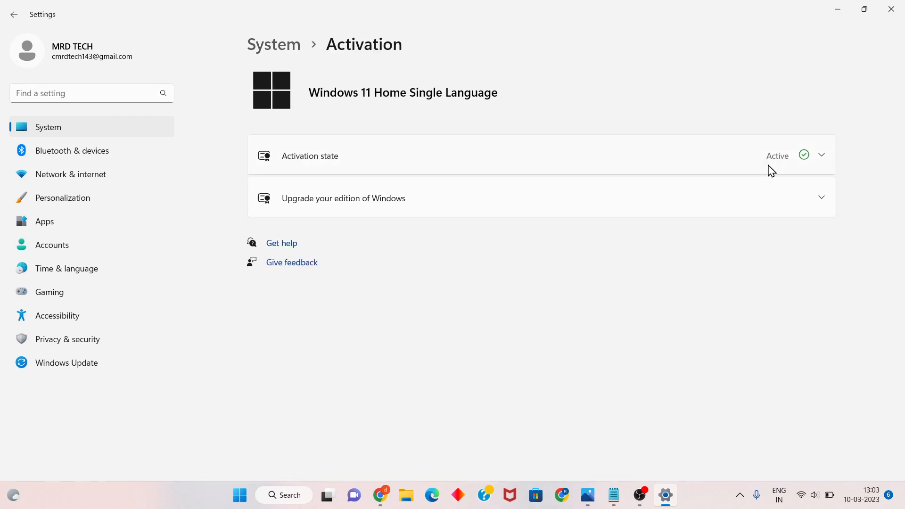
- Expand Upgrade your edition, open Change product key, and cancel without a key
{"action": "left_click", "coordinate": [820, 198]}
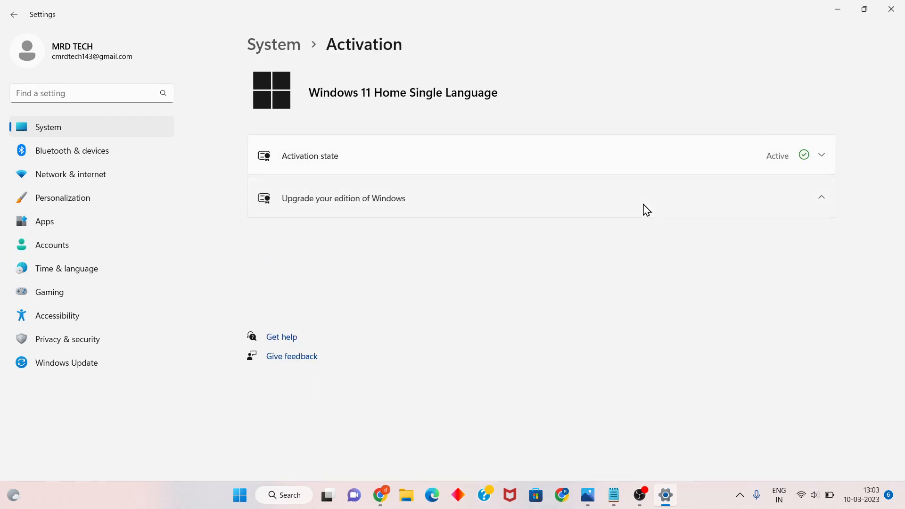
{"action": "left_click", "coordinate": [343, 198]}
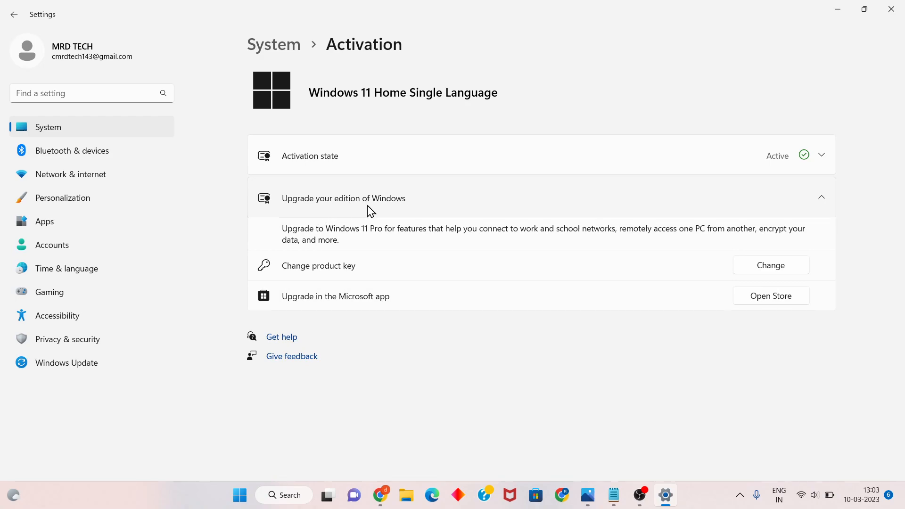
{"action": "mouse_move", "coordinate": [340, 272]}
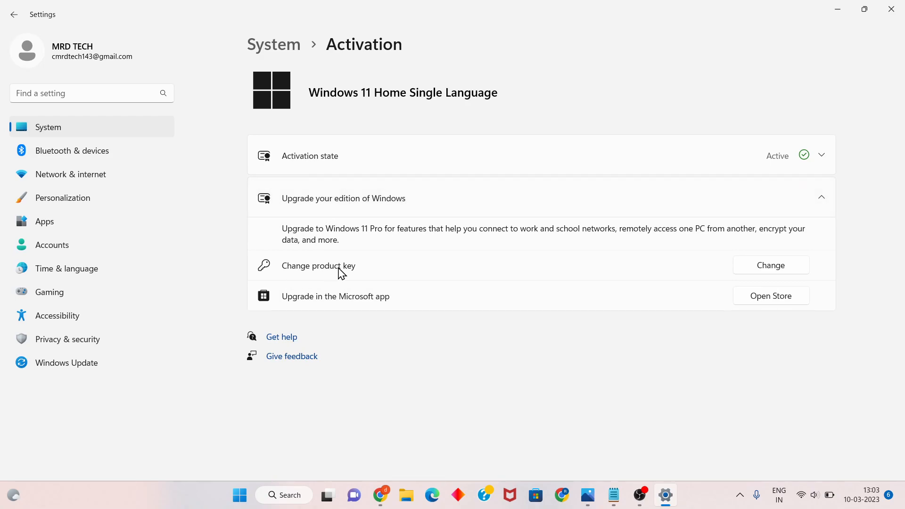
{"action": "mouse_move", "coordinate": [770, 265]}
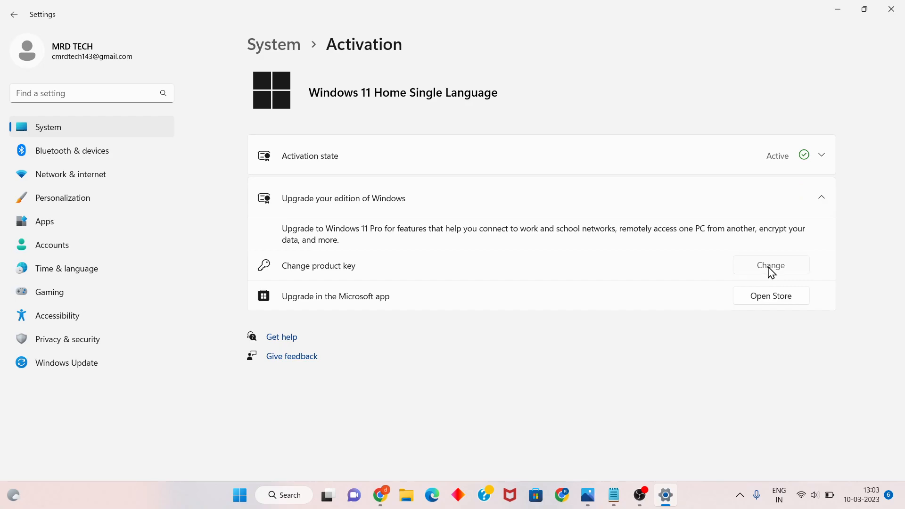
{"action": "left_click", "coordinate": [770, 265]}
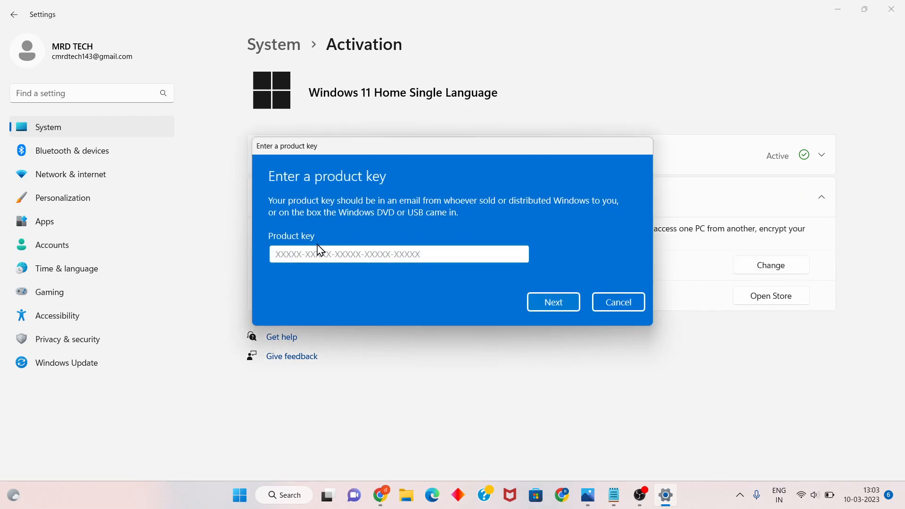
{"action": "left_click", "coordinate": [398, 254]}
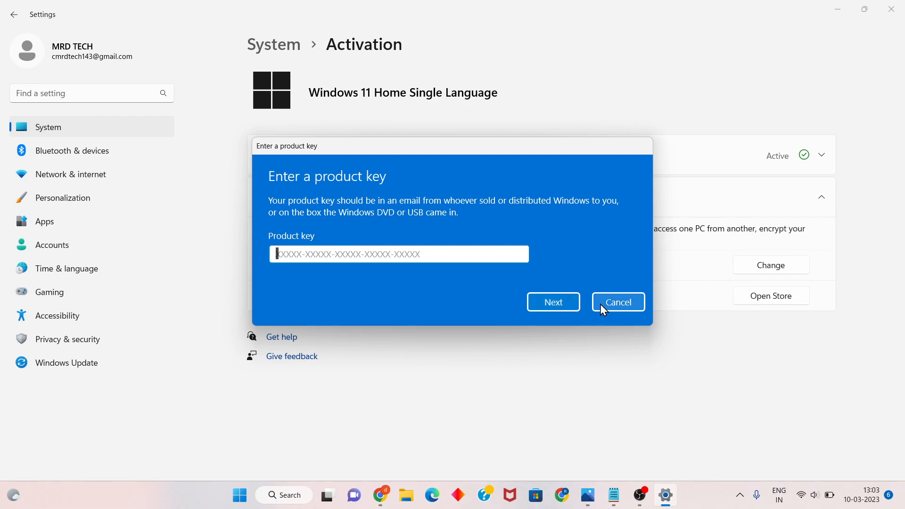
{"action": "left_click", "coordinate": [617, 302]}
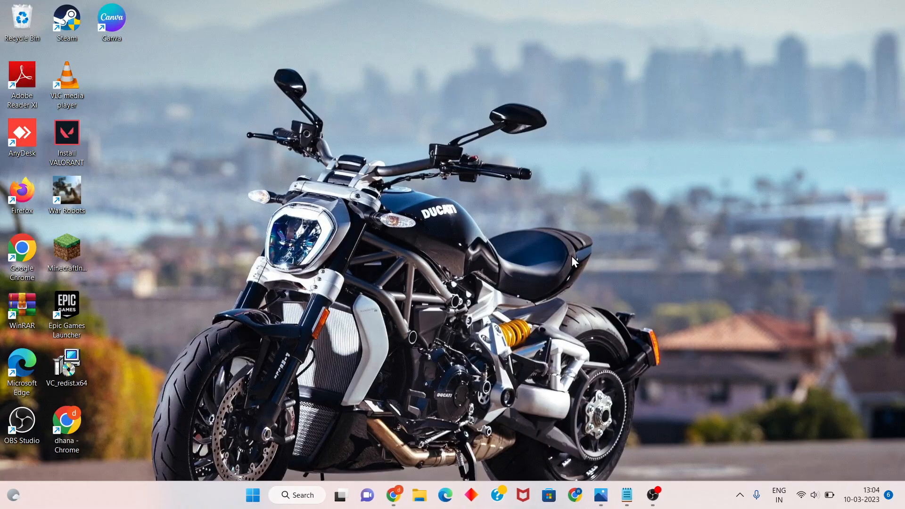
- Open the Start menu's power options showing Sleep, Shut down and Restart
{"action": "left_click", "coordinate": [252, 494]}
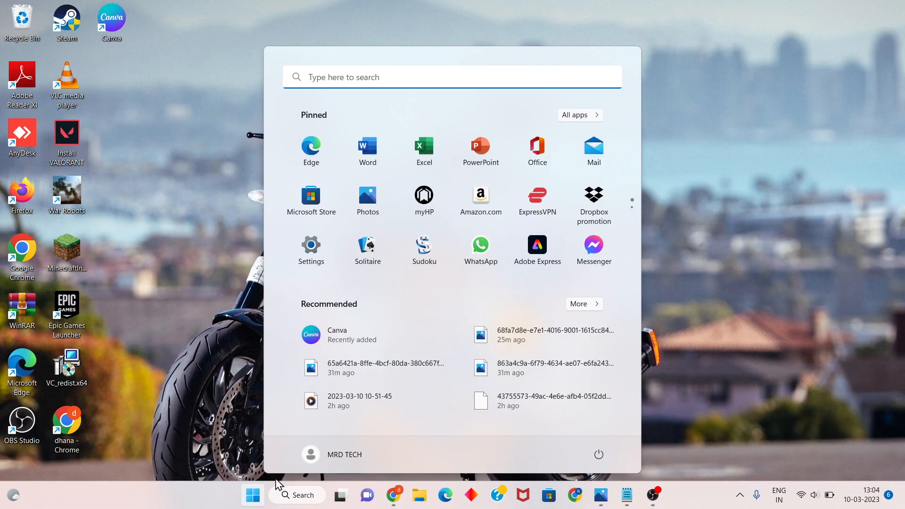
{"action": "left_click", "coordinate": [599, 454]}
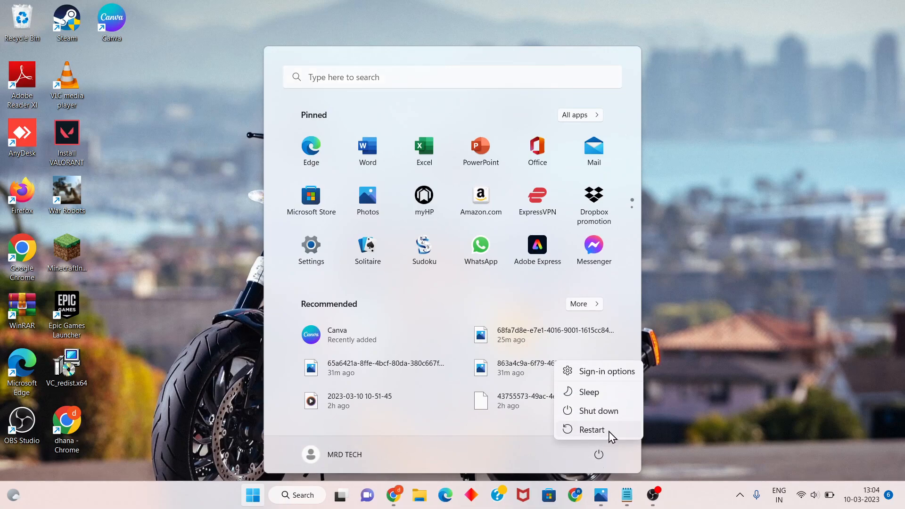
{"action": "mouse_move", "coordinate": [591, 429]}
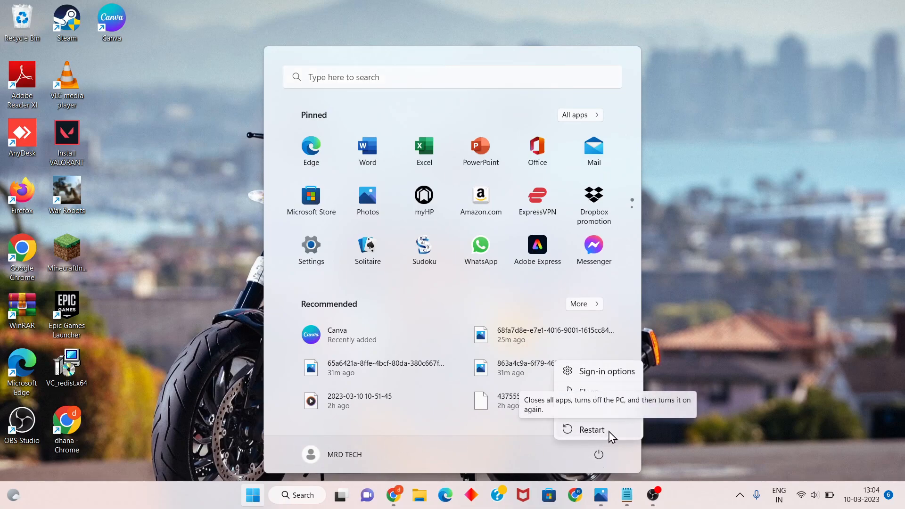